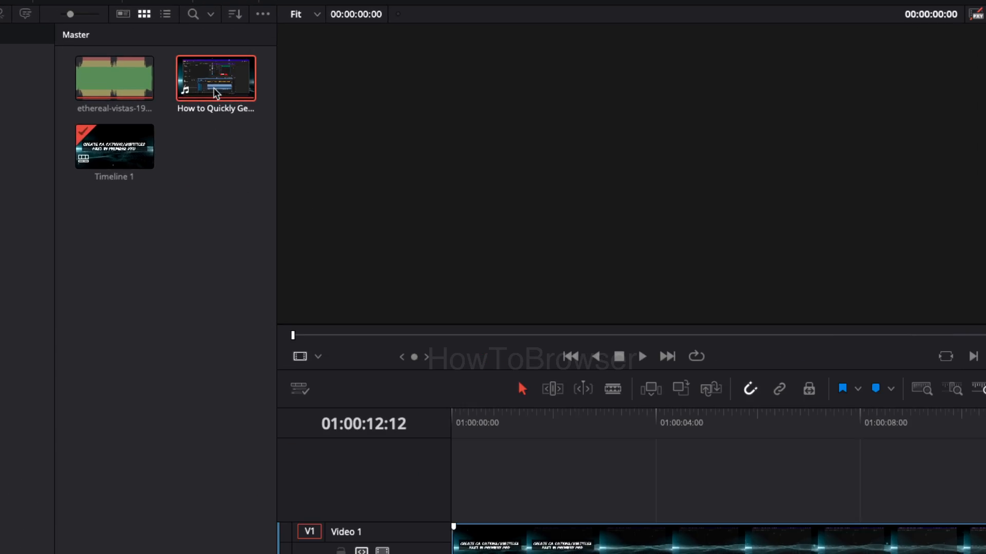
Step: Bring up the tutorial clip's Media Pool actions, then reach the Playback menu options
{"action": "right_click", "coordinate": [214, 78]}
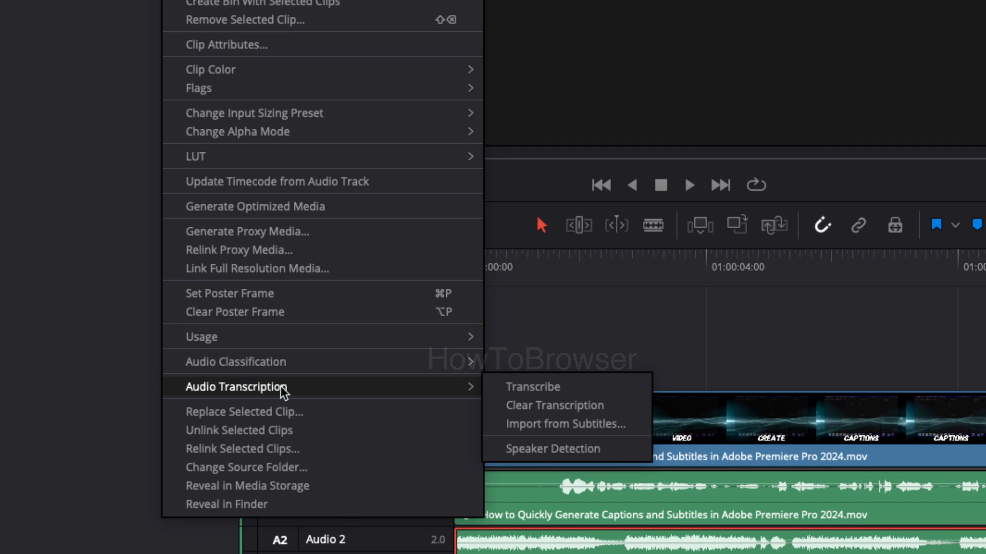
{"action": "mouse_move", "coordinate": [240, 394]}
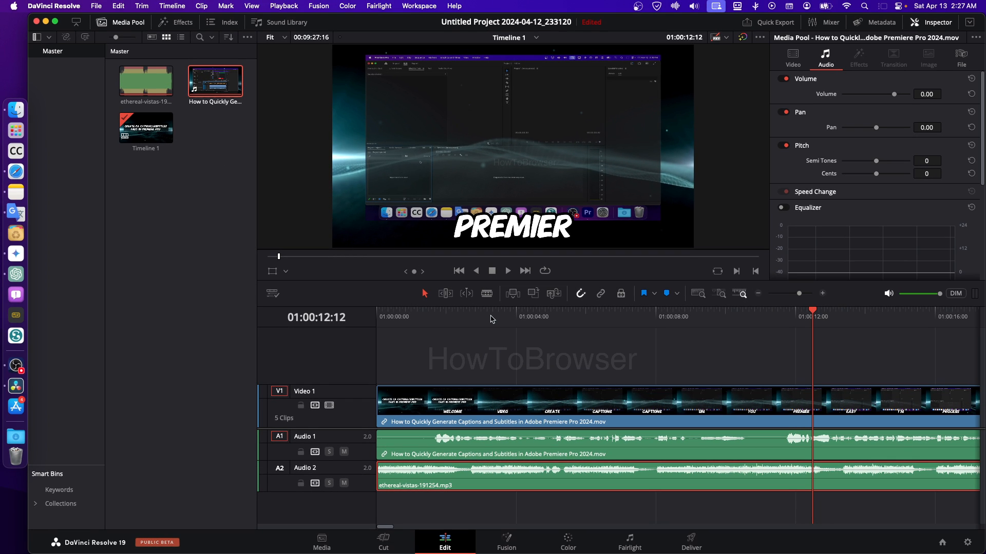
{"action": "mouse_move", "coordinate": [106, 341]}
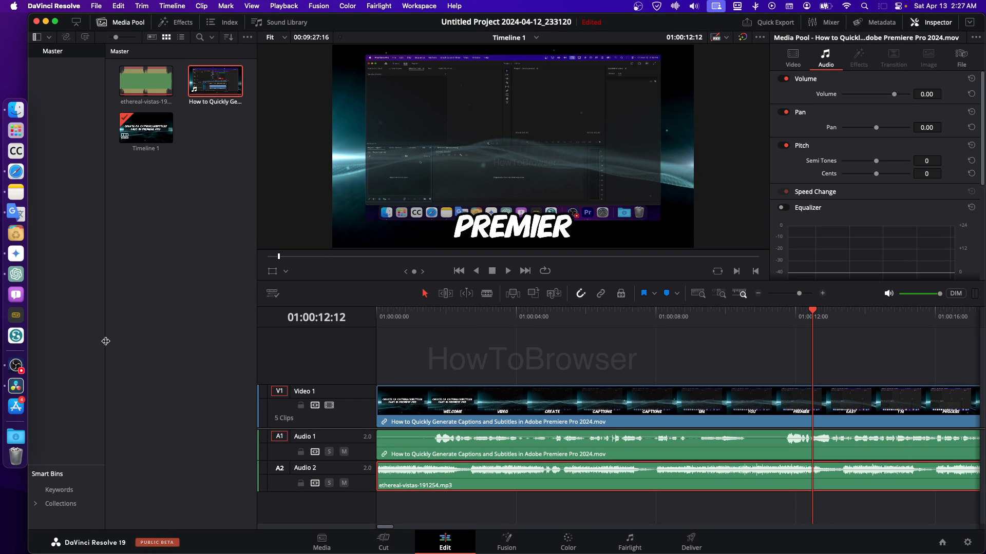
{"action": "mouse_move", "coordinate": [284, 177]}
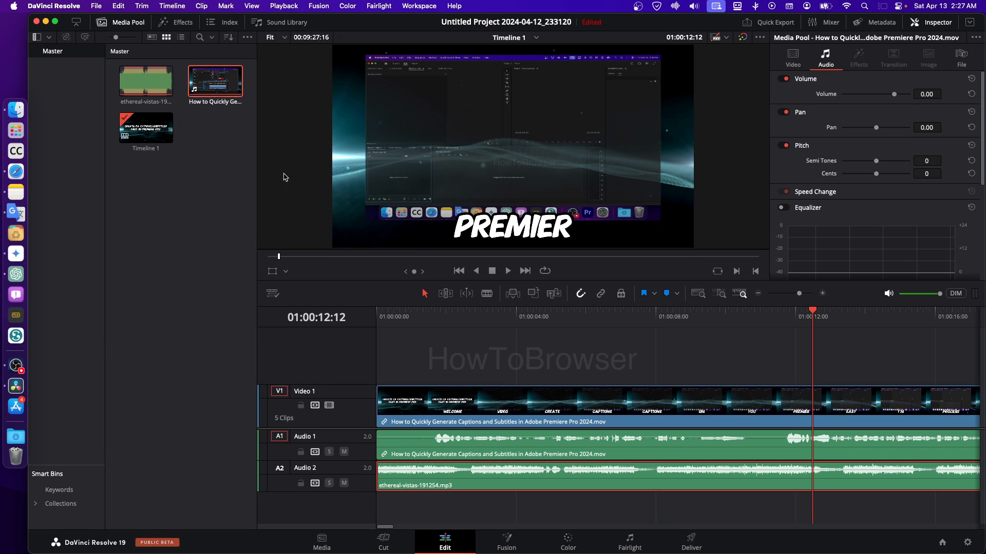
{"action": "right_click", "coordinate": [214, 82]}
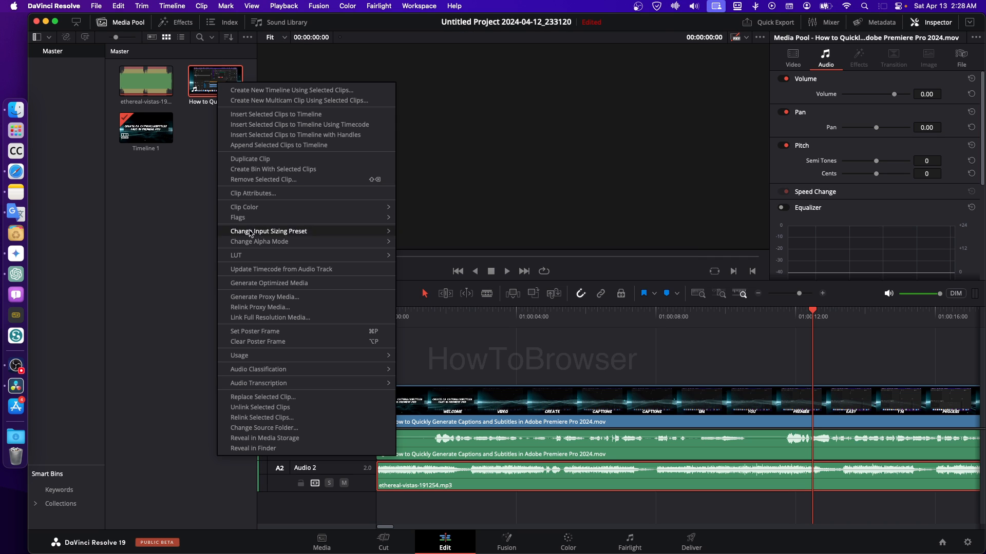
{"action": "mouse_move", "coordinate": [259, 383]}
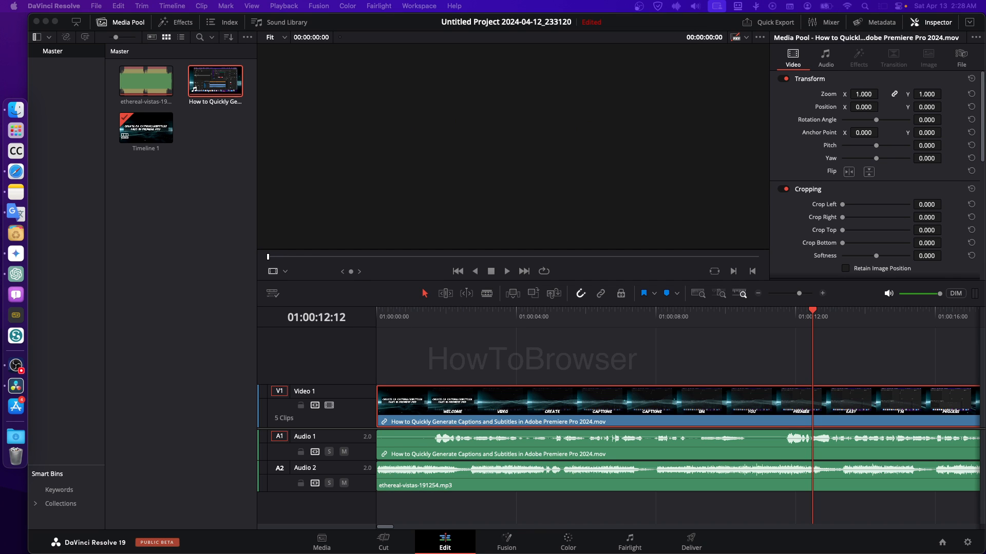
{"action": "mouse_move", "coordinate": [296, 110]}
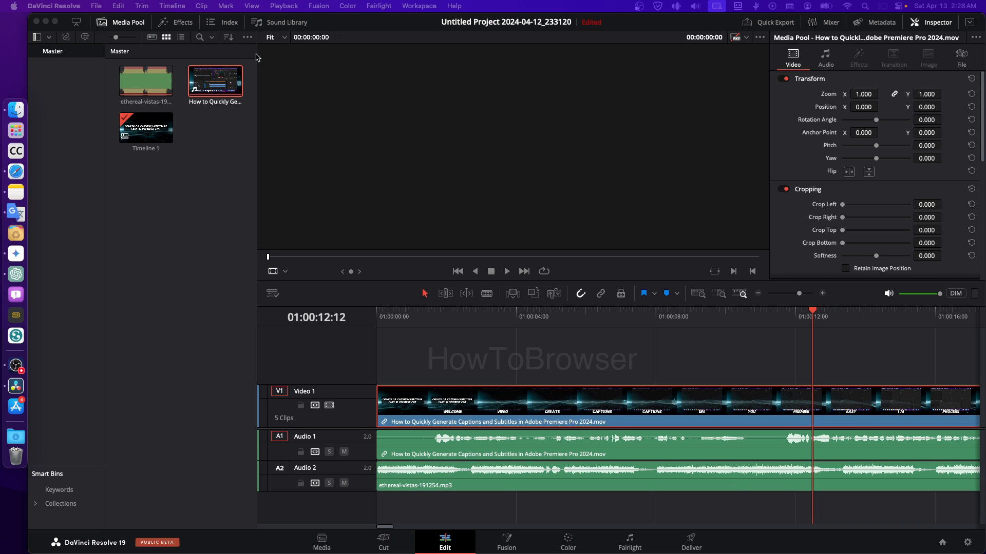
{"action": "left_click", "coordinate": [283, 6]}
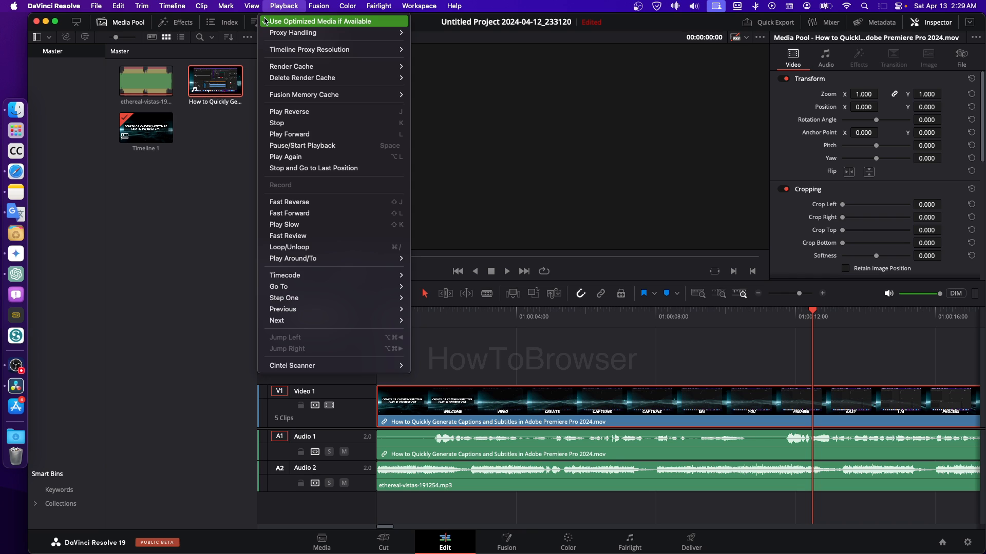
{"action": "right_click", "coordinate": [214, 82]}
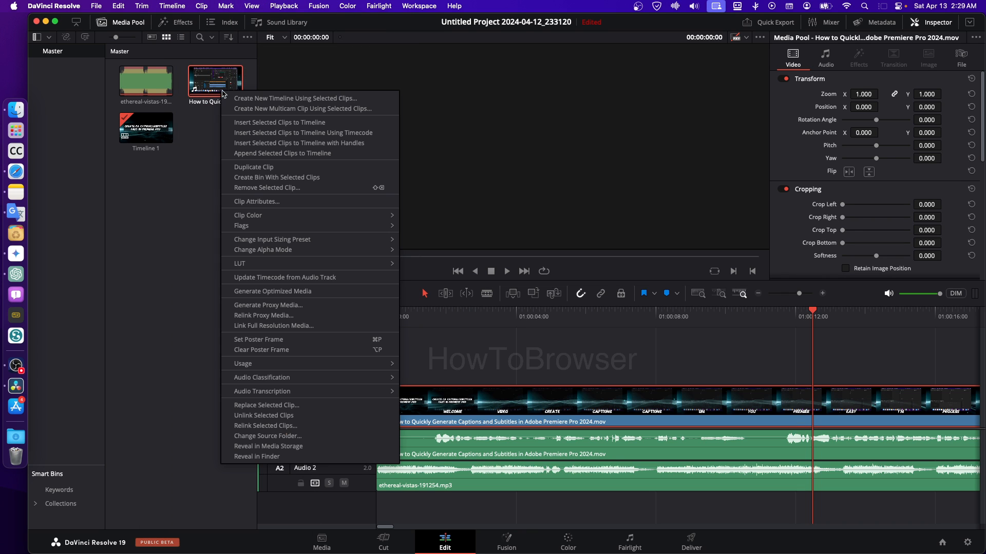
{"action": "mouse_move", "coordinate": [262, 391]}
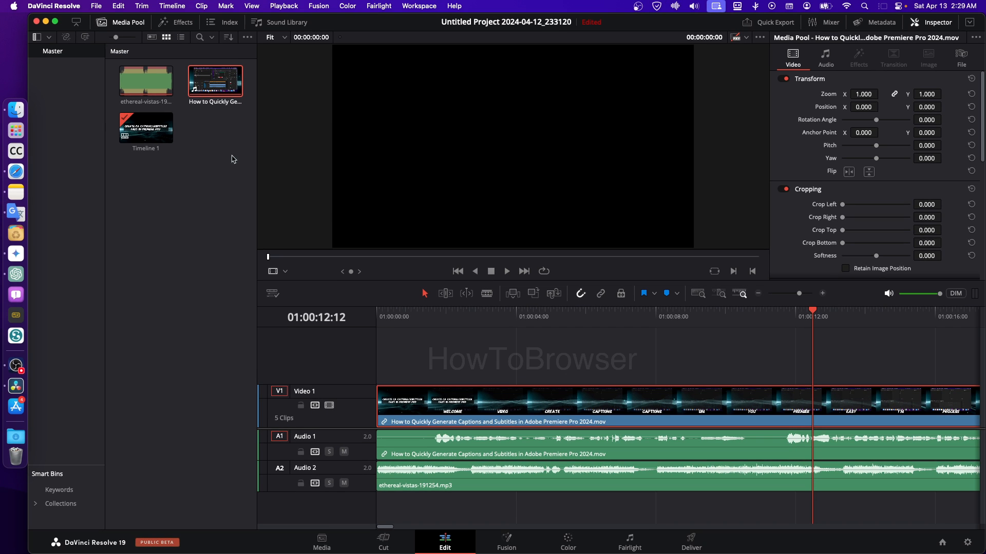
{"action": "right_click", "coordinate": [214, 80]}
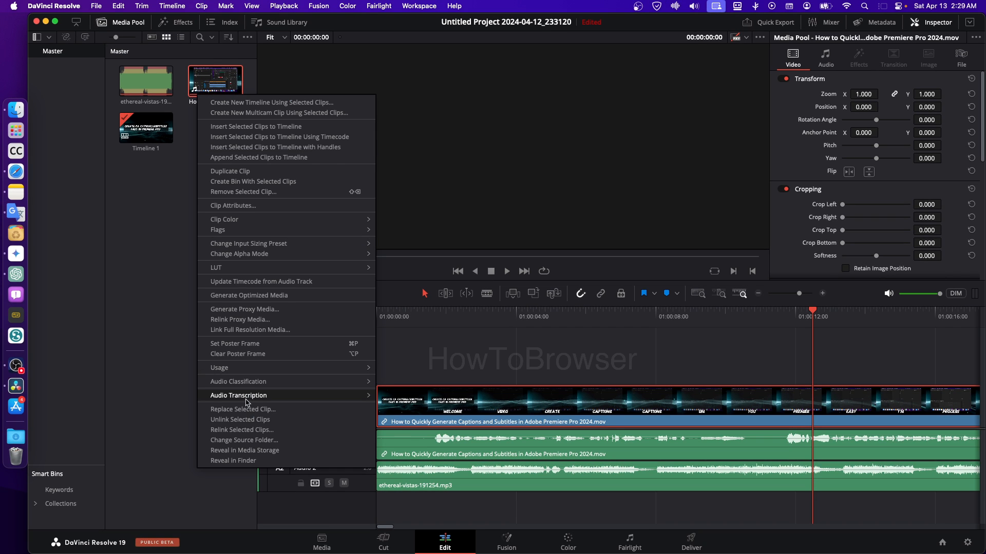
{"action": "mouse_move", "coordinate": [238, 395]}
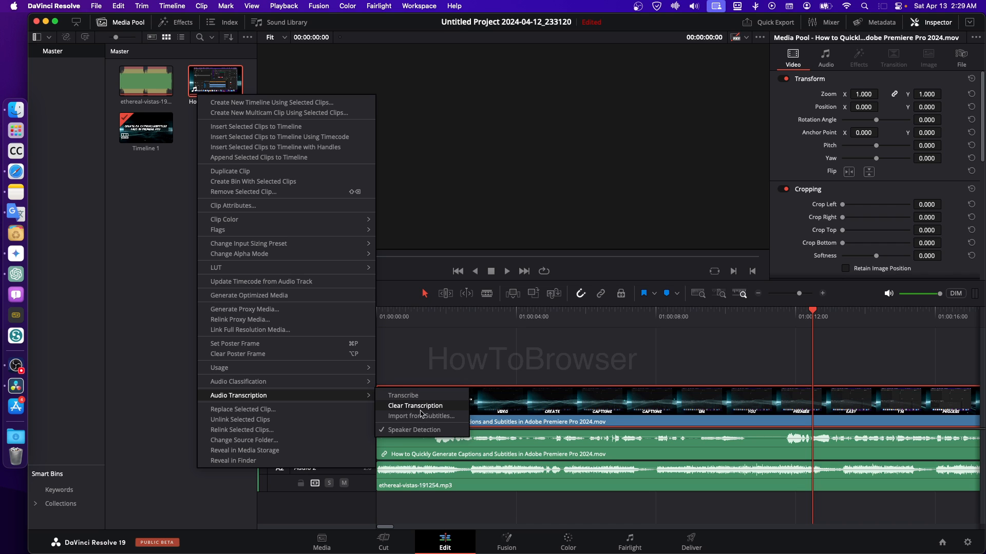
{"action": "mouse_move", "coordinate": [421, 415]}
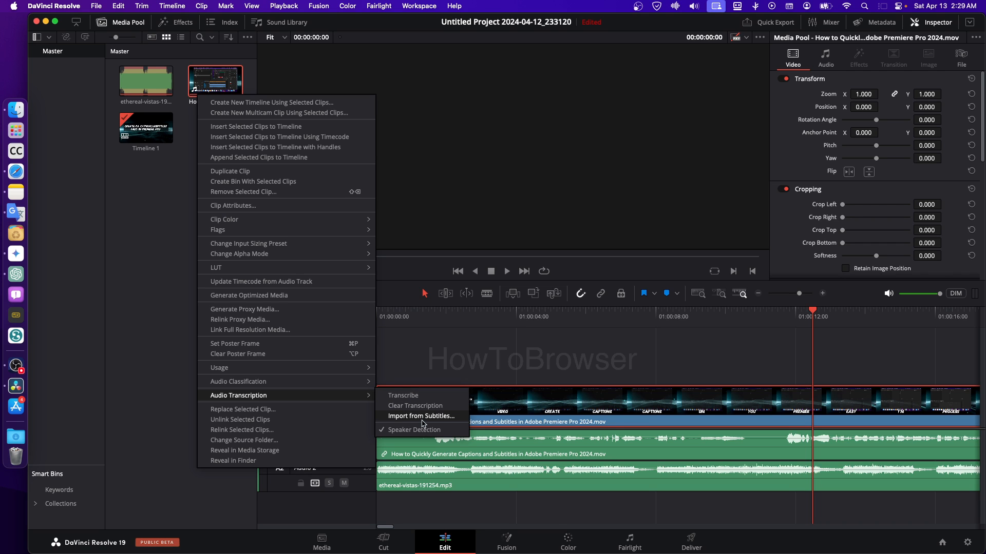
{"action": "left_click", "coordinate": [421, 417]}
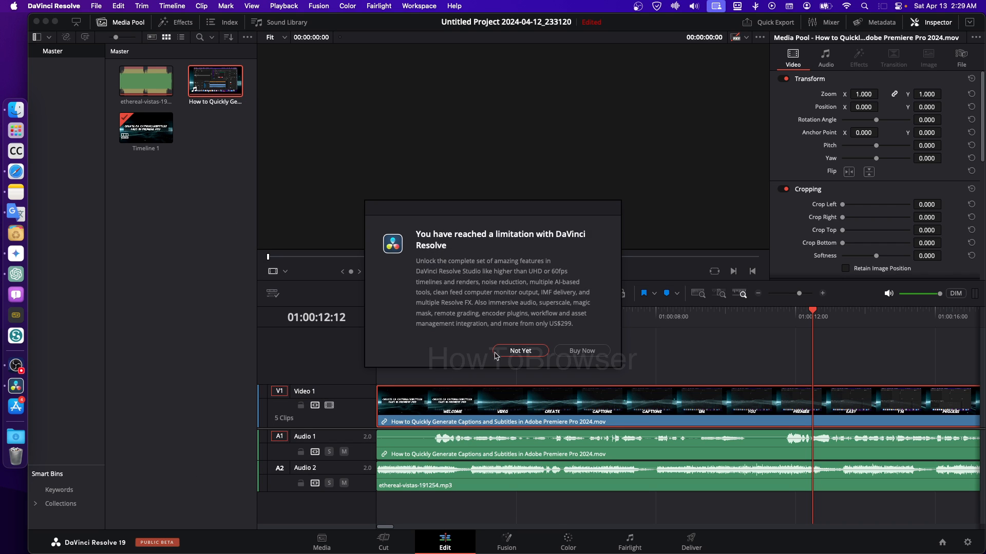
{"action": "mouse_move", "coordinate": [602, 254]}
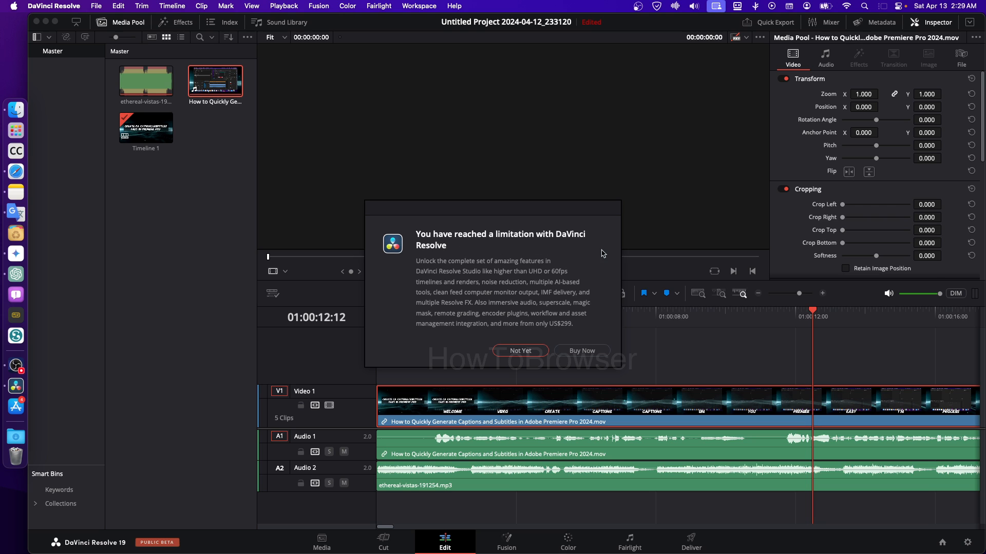
{"action": "mouse_move", "coordinate": [530, 299]}
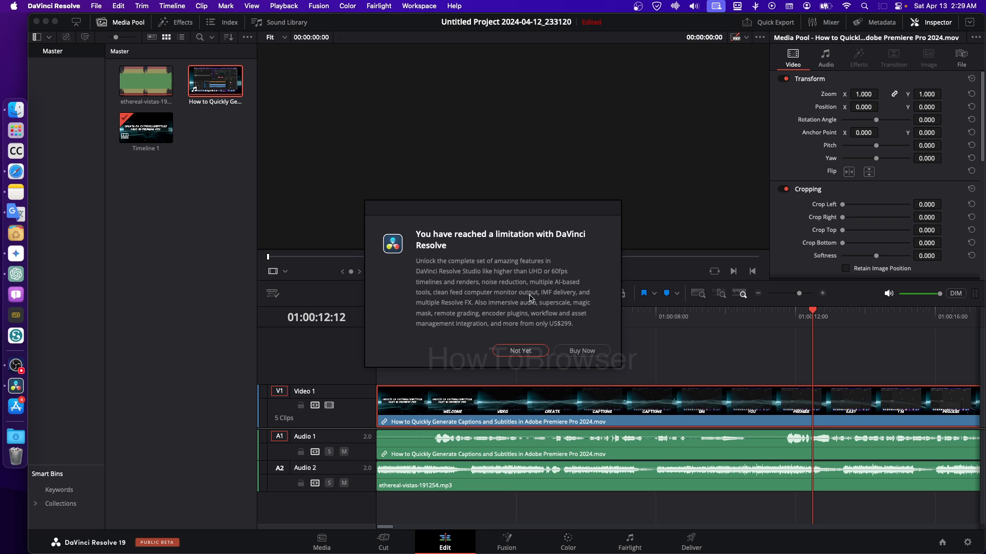
{"action": "left_click", "coordinate": [519, 351]}
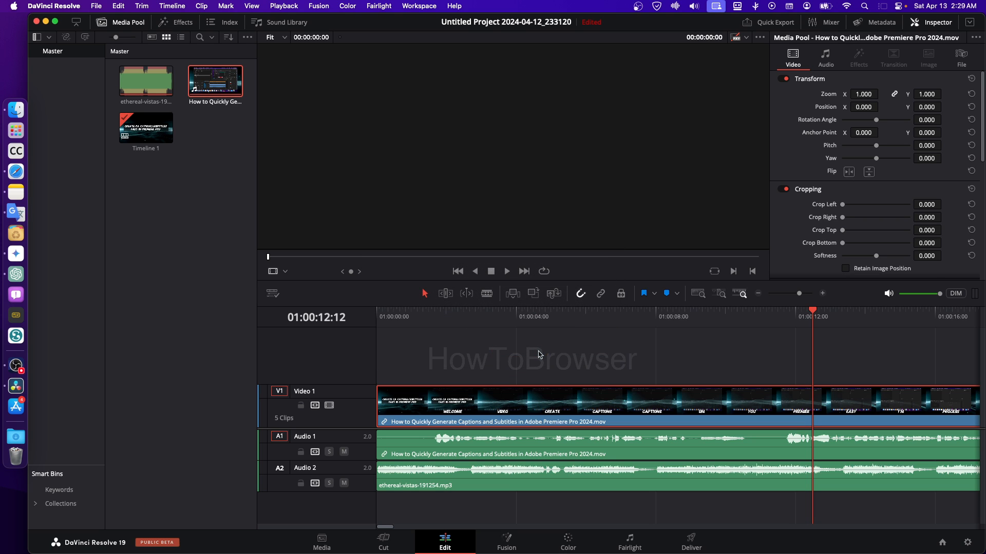